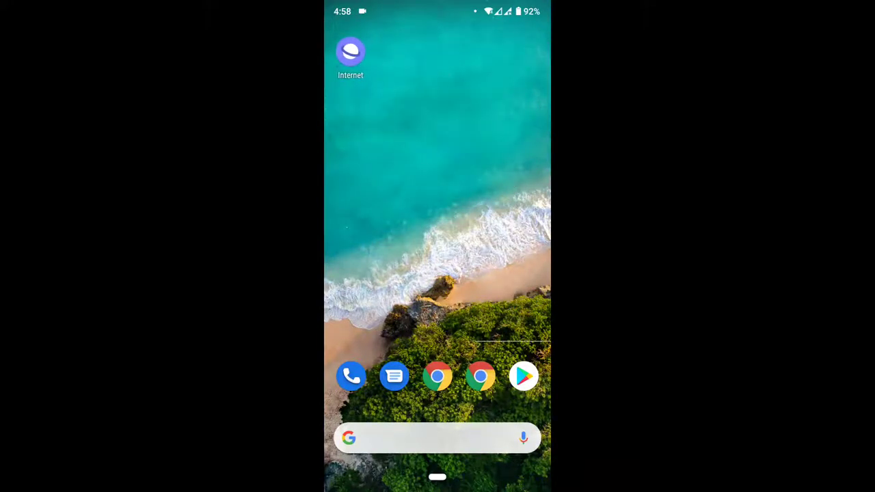
- Launch Samsung Internet from the home screen icon to reach its start page
{"action": "left_click", "coordinate": [350, 52]}
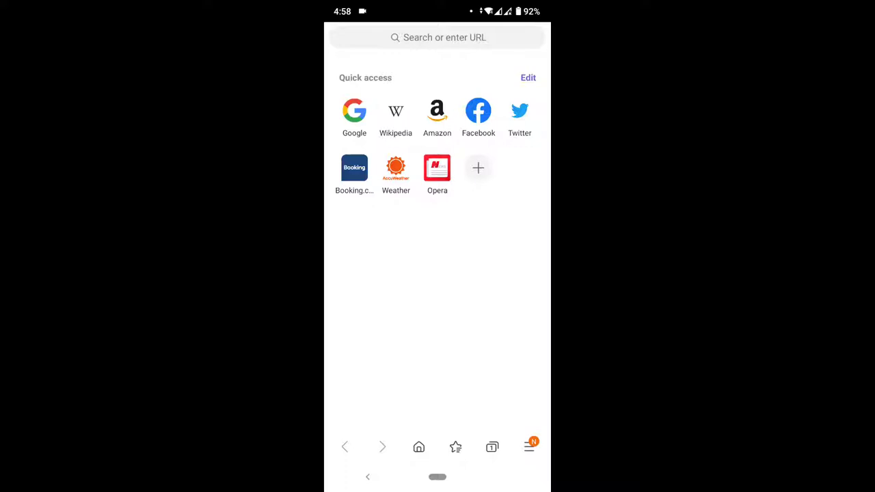
- Open Settings from the menu, glance at Appearance, and return to the settings list
{"action": "left_click", "coordinate": [530, 446]}
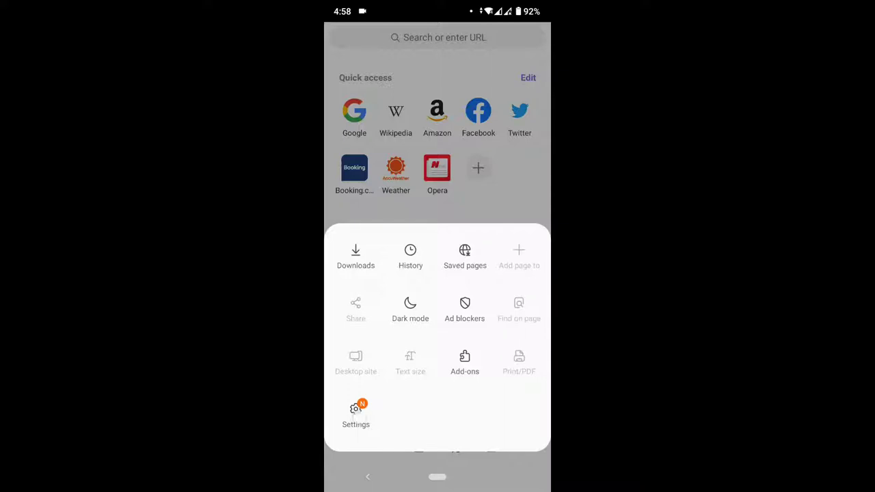
{"action": "left_click", "coordinate": [356, 413]}
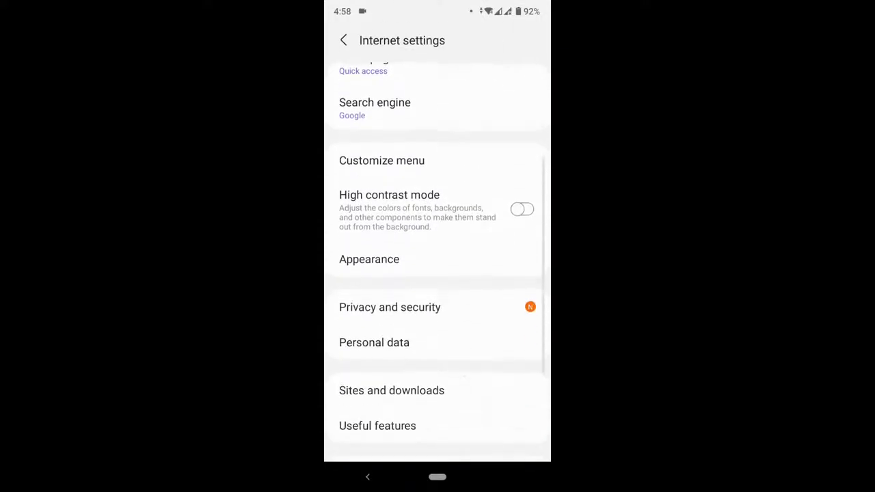
{"action": "scroll", "scroll_direction": "down", "scroll_amount": 3}
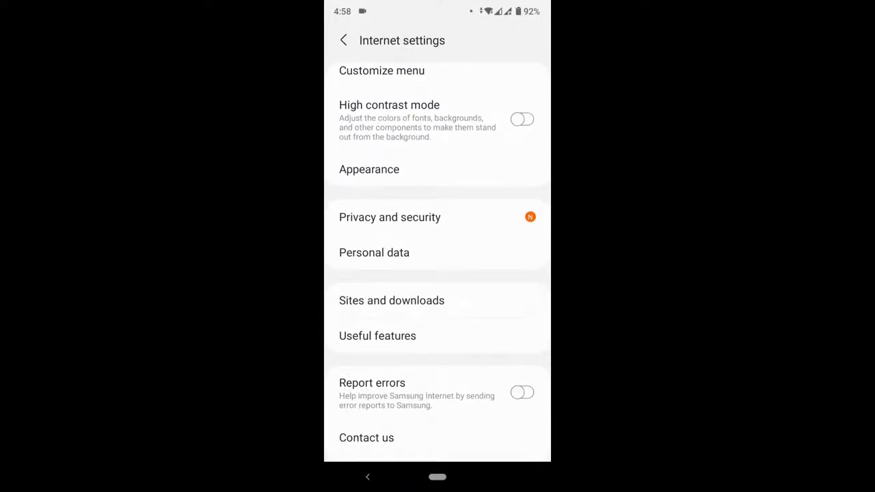
{"action": "left_click", "coordinate": [368, 168]}
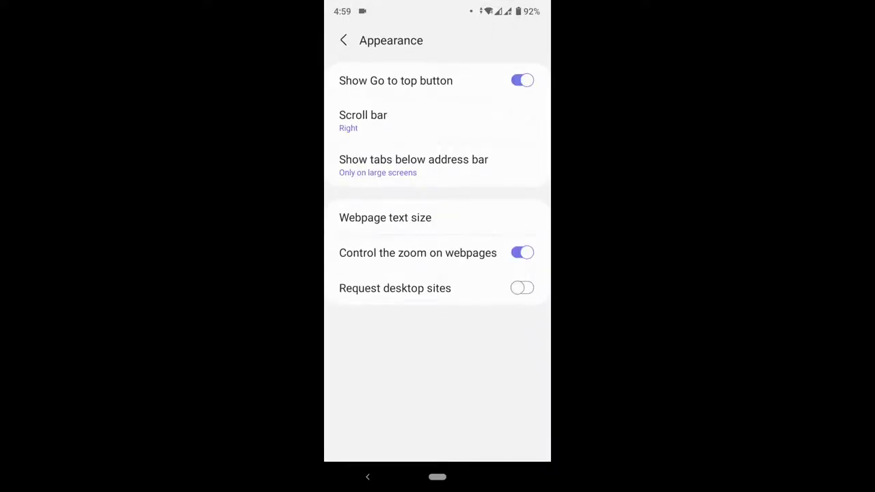
{"action": "left_click", "coordinate": [342, 40]}
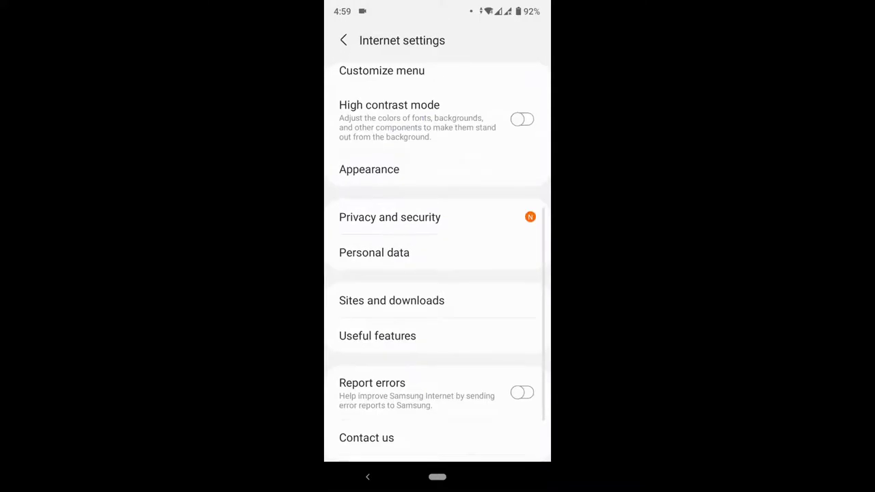
{"action": "scroll", "scroll_direction": "down", "scroll_amount": 3}
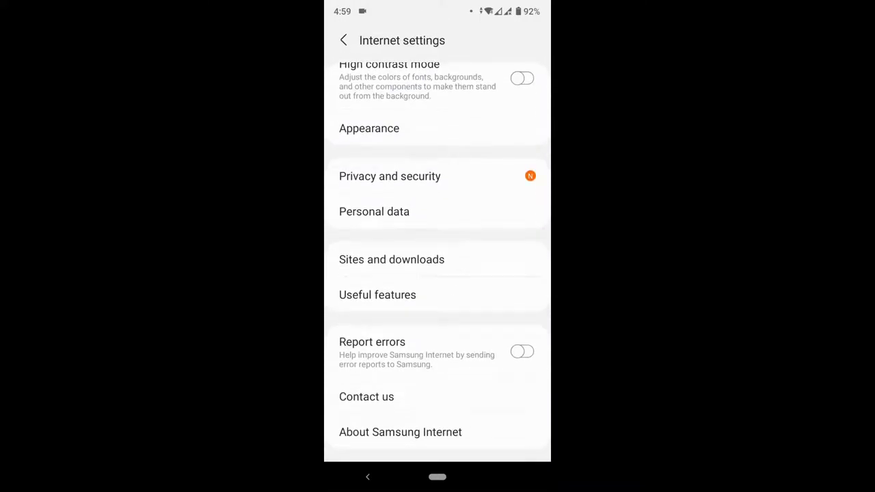
- Select Personal data in the Internet settings list
{"action": "left_click", "coordinate": [374, 211]}
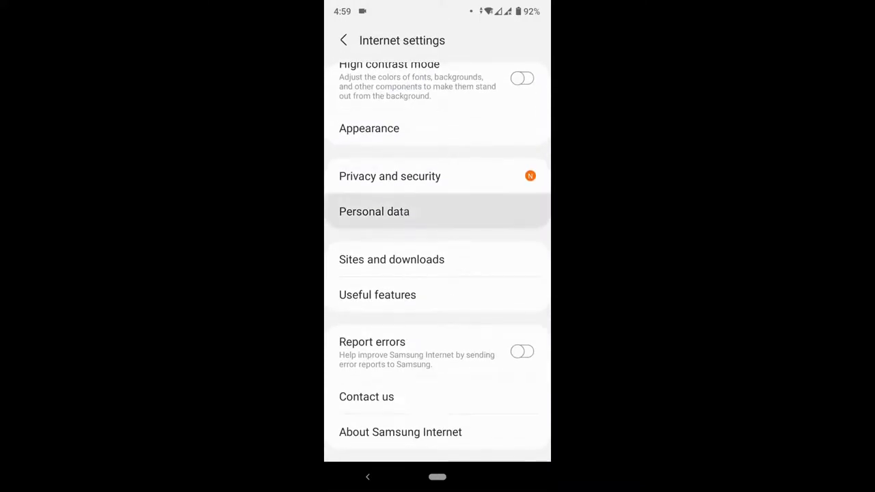
{"action": "left_click", "coordinate": [374, 211]}
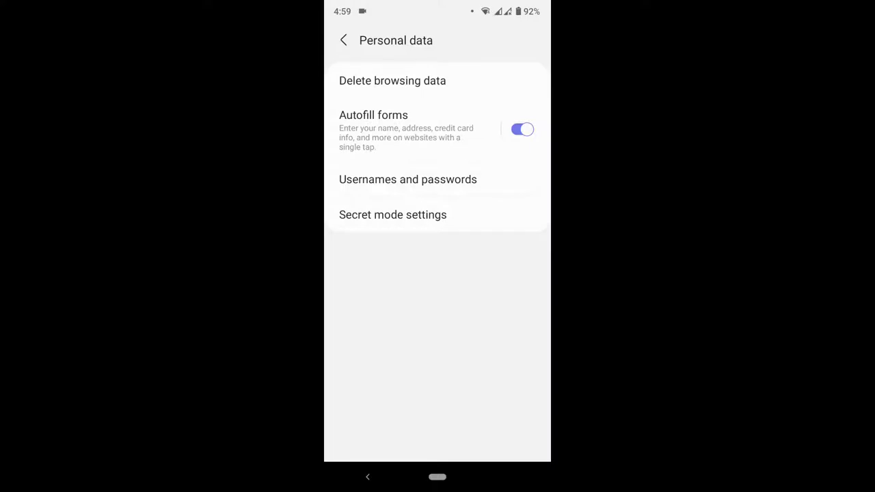
- Delete browsing history, cache, and cookies and site data via Delete browsing data
{"action": "left_click", "coordinate": [392, 81]}
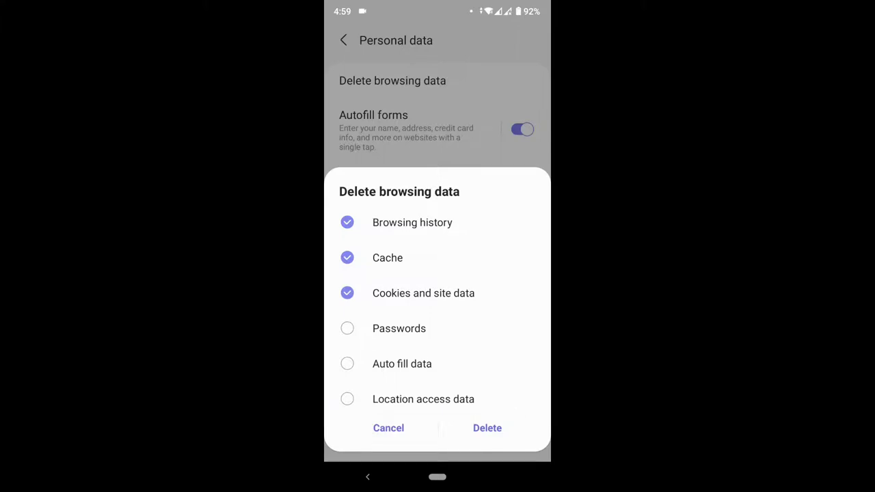
{"action": "left_click", "coordinate": [487, 428]}
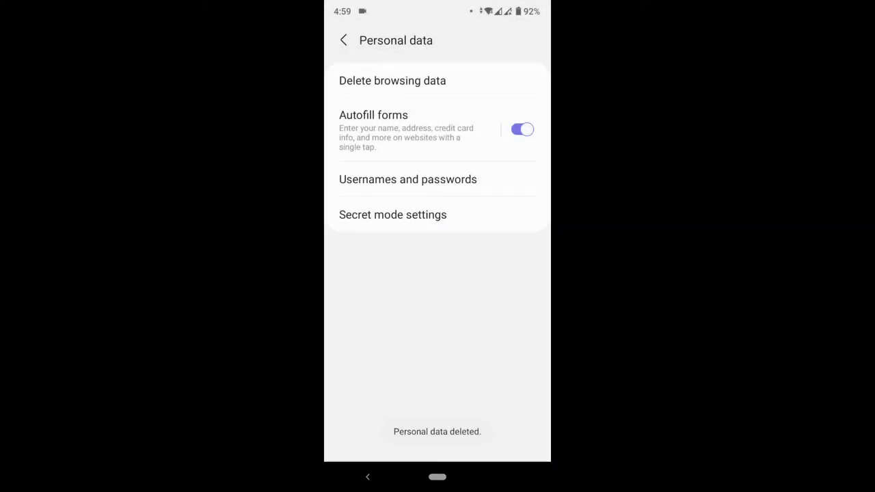